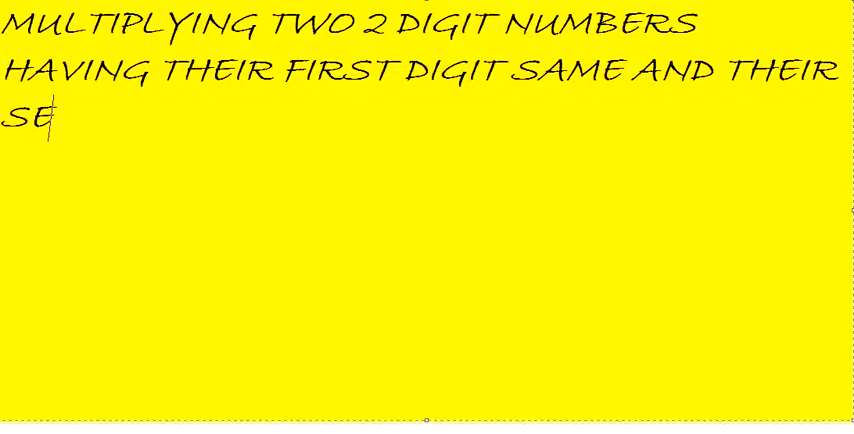
type("COND DIGIT ADDING")
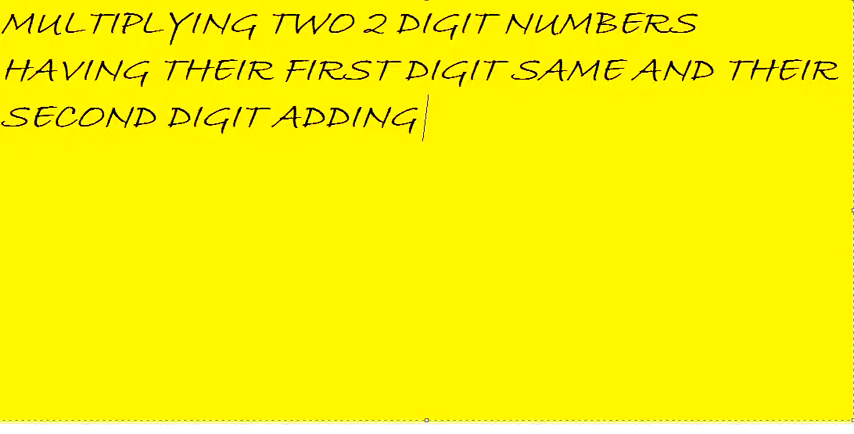